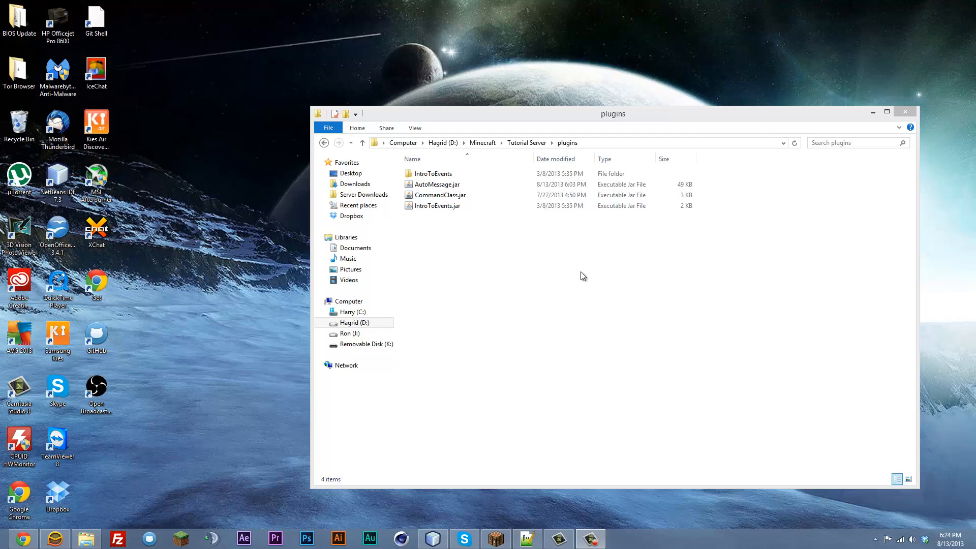
# Point out AutoMessage.jar in plugins, then return to the Tutorial Server folder
pyautogui.click(439, 195)
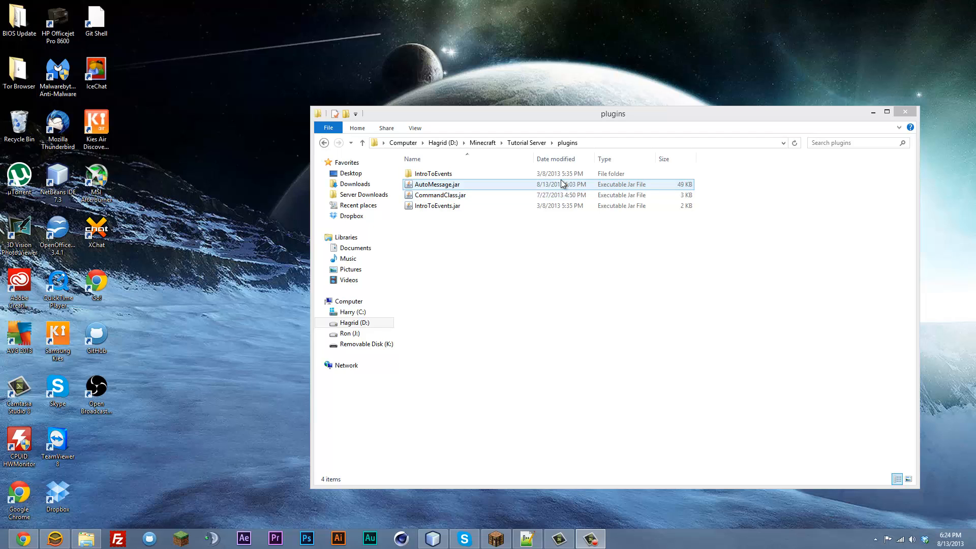
pyautogui.click(555, 159)
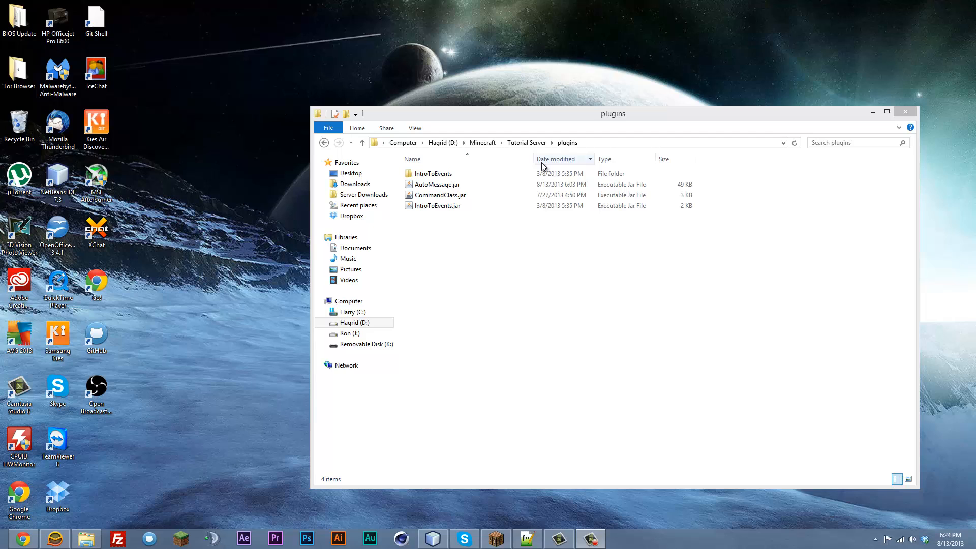
pyautogui.click(411, 159)
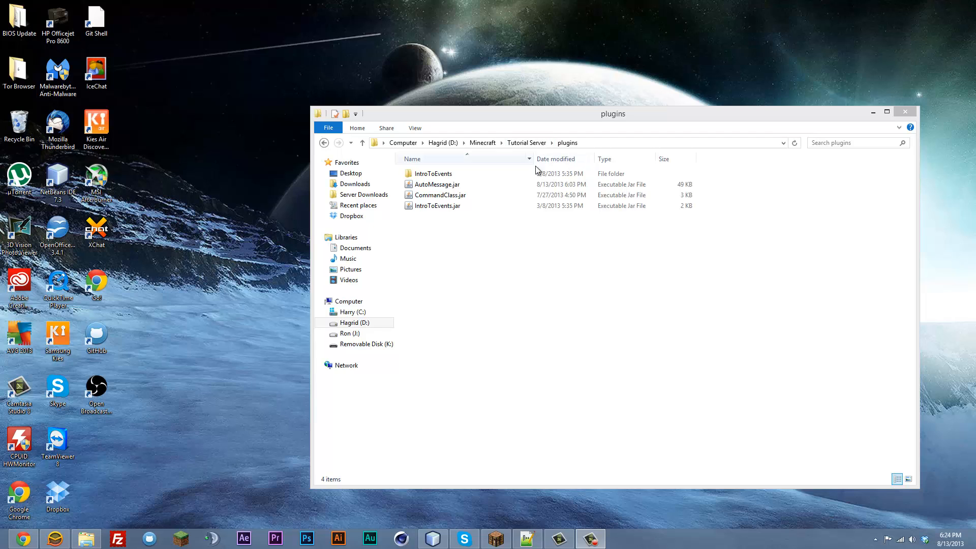
pyautogui.click(526, 142)
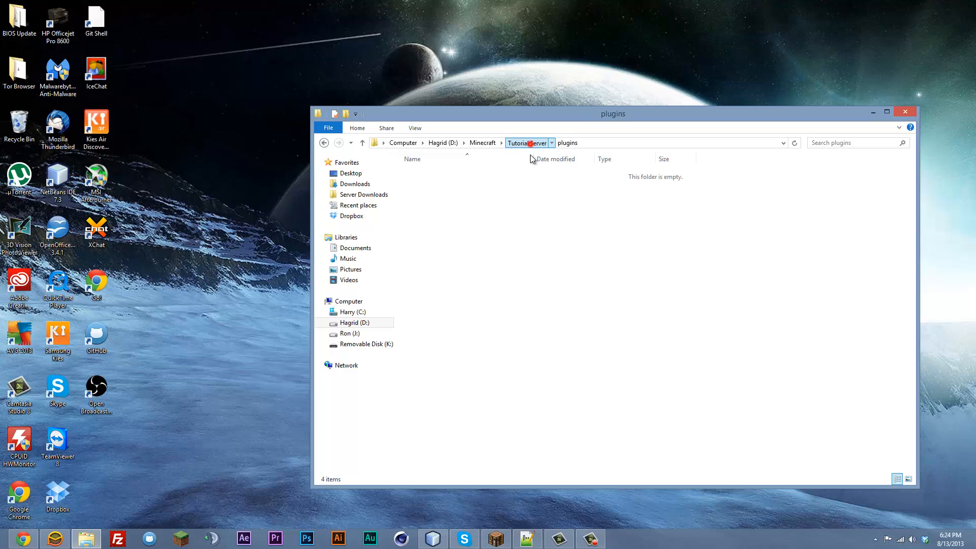
pyautogui.doubleClick(424, 334)
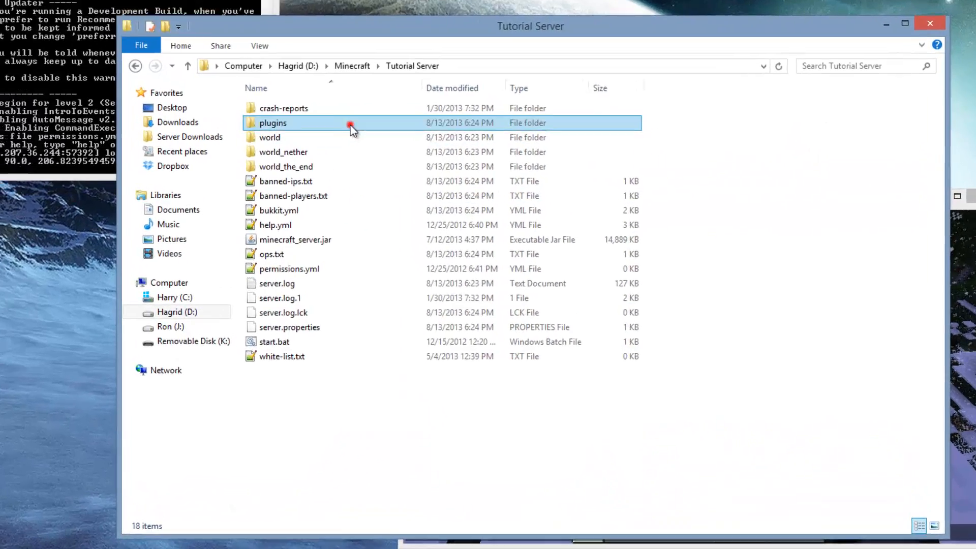
# Open plugins > AutoMessage > config.yml in Notepad++
pyautogui.doubleClick(272, 123)
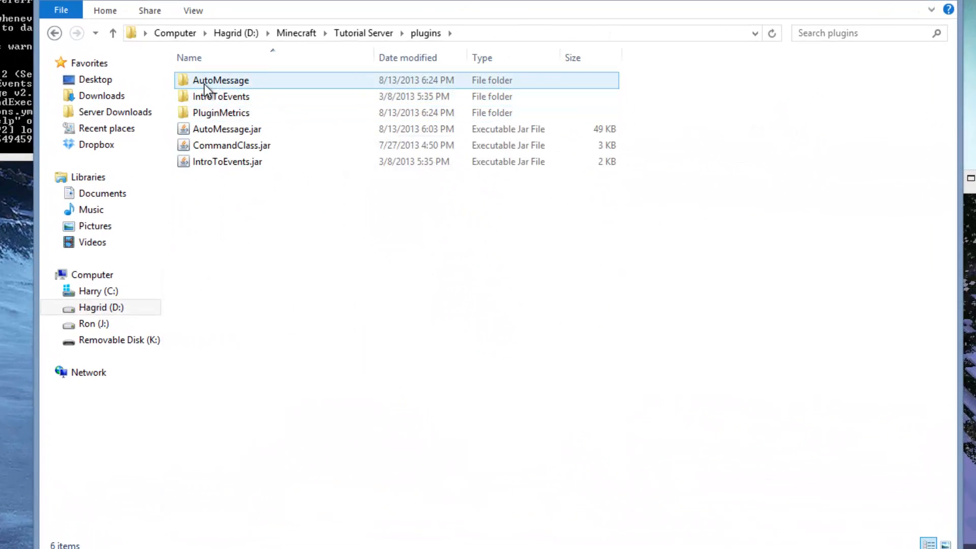
pyautogui.doubleClick(221, 79)
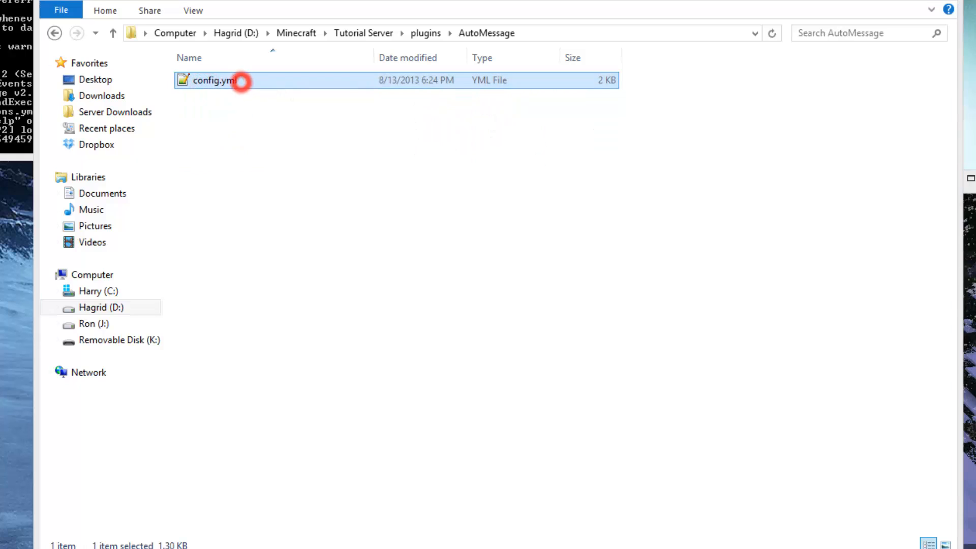
pyautogui.doubleClick(214, 81)
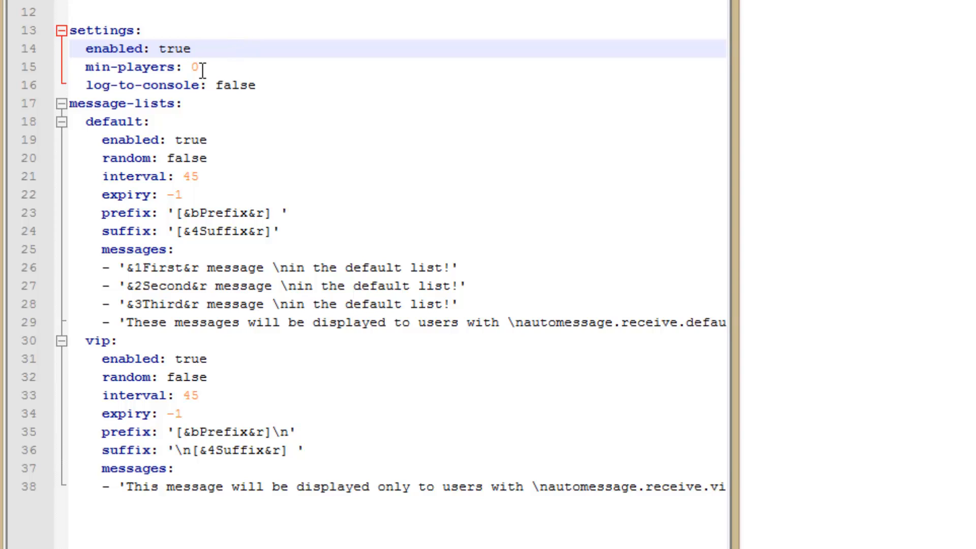
pyautogui.click(206, 67)
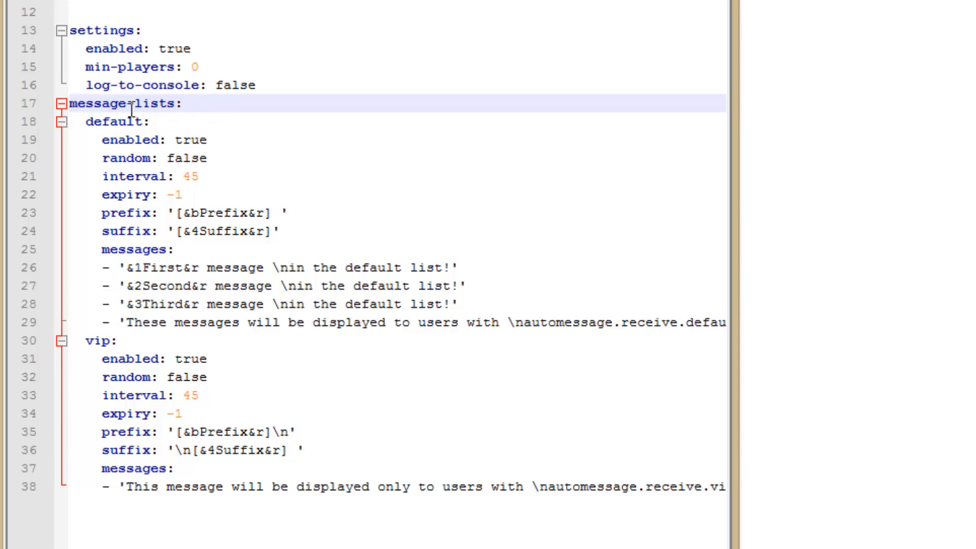
pyautogui.moveTo(131, 140)
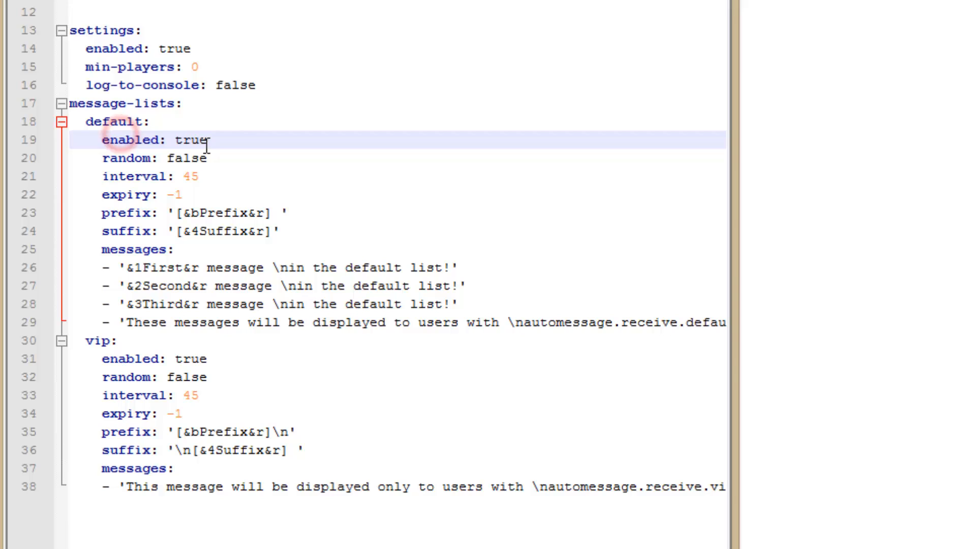
pyautogui.click(217, 159)
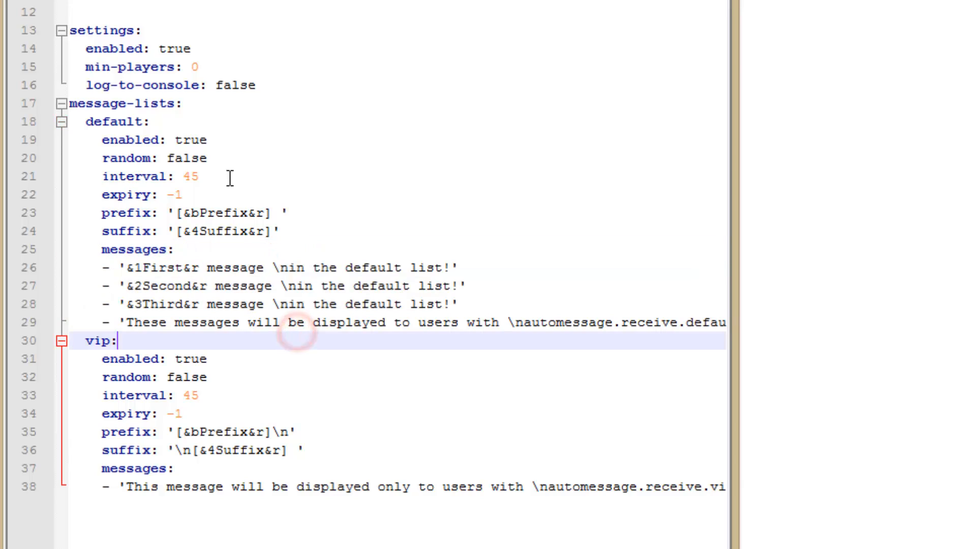
pyautogui.click(187, 176)
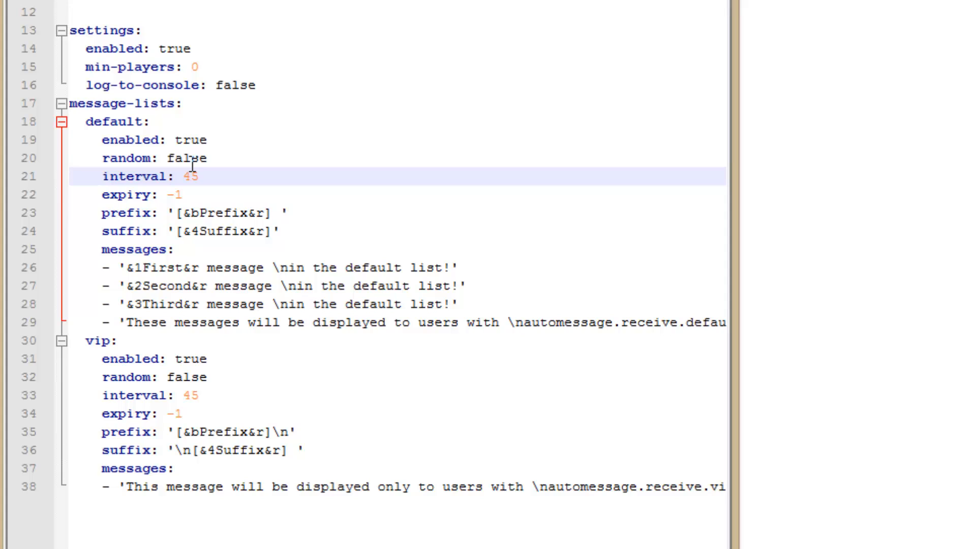
pyautogui.moveTo(234, 165)
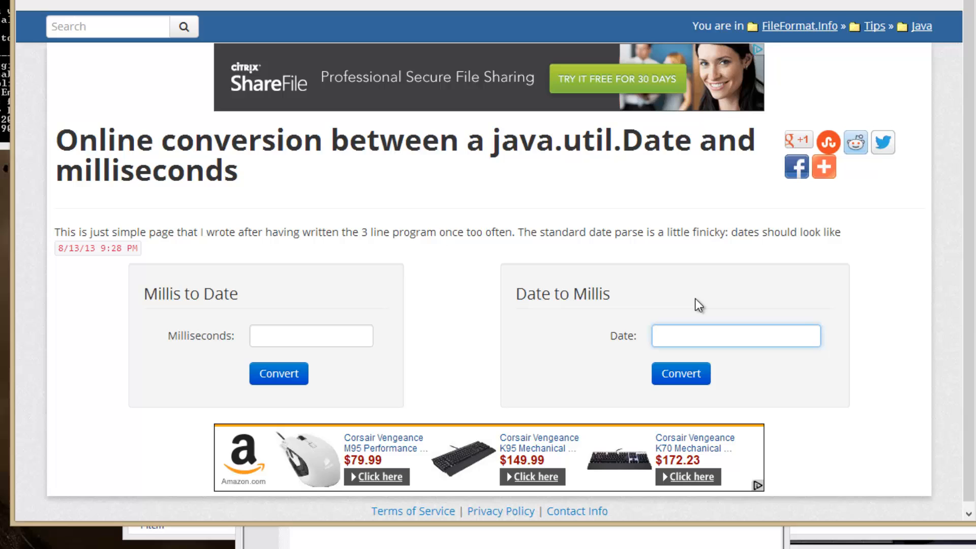
# Enter 08/14/2013 in Date to Millis and convert it to milliseconds
pyautogui.write('08/')
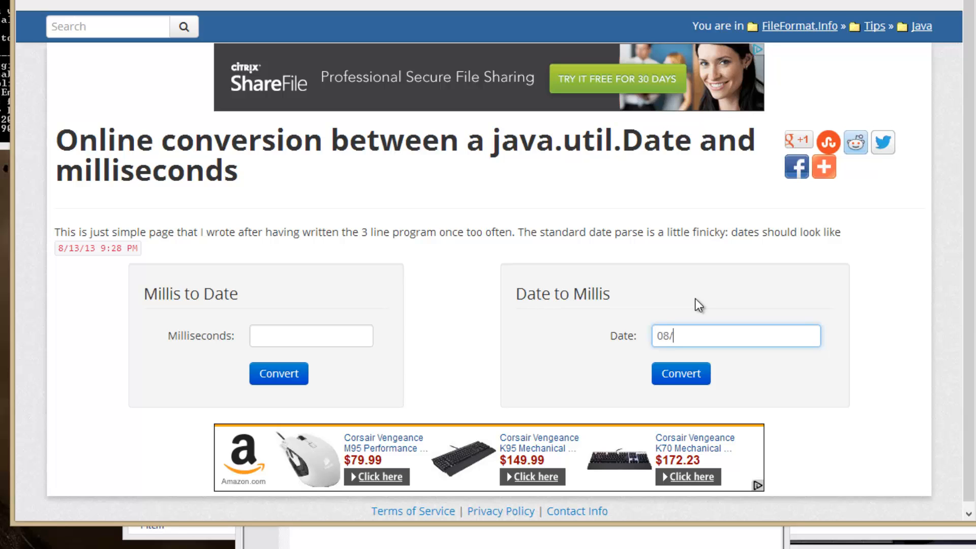
pyautogui.write('14/')
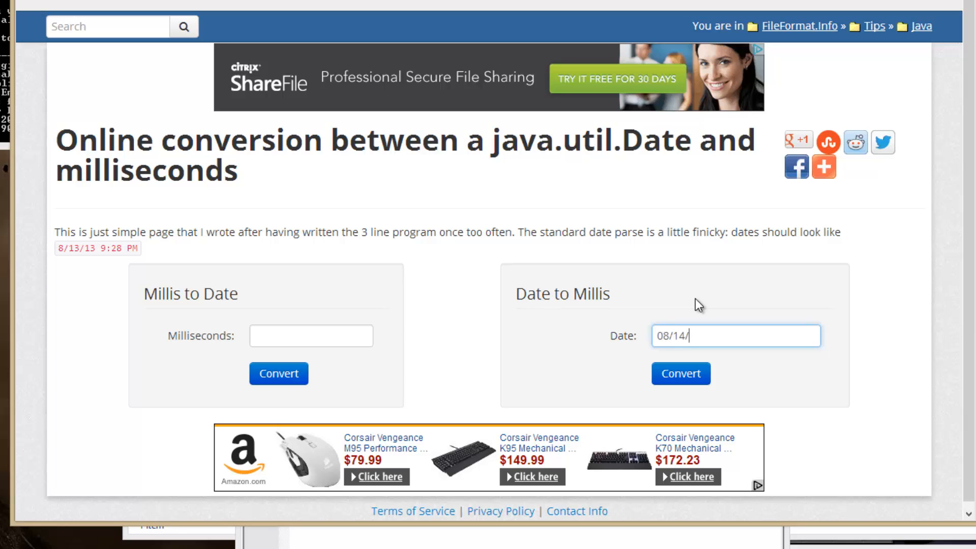
pyautogui.click(679, 373)
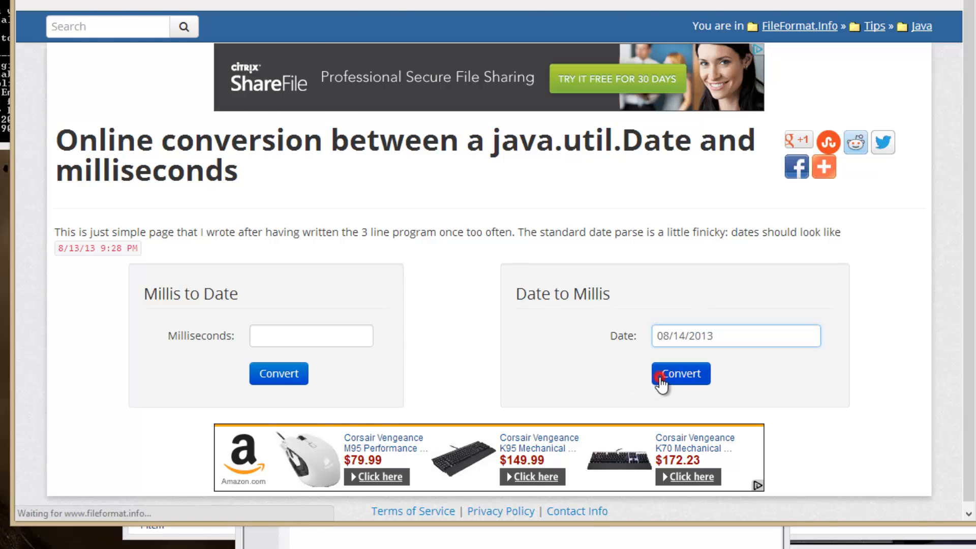
pyautogui.click(679, 373)
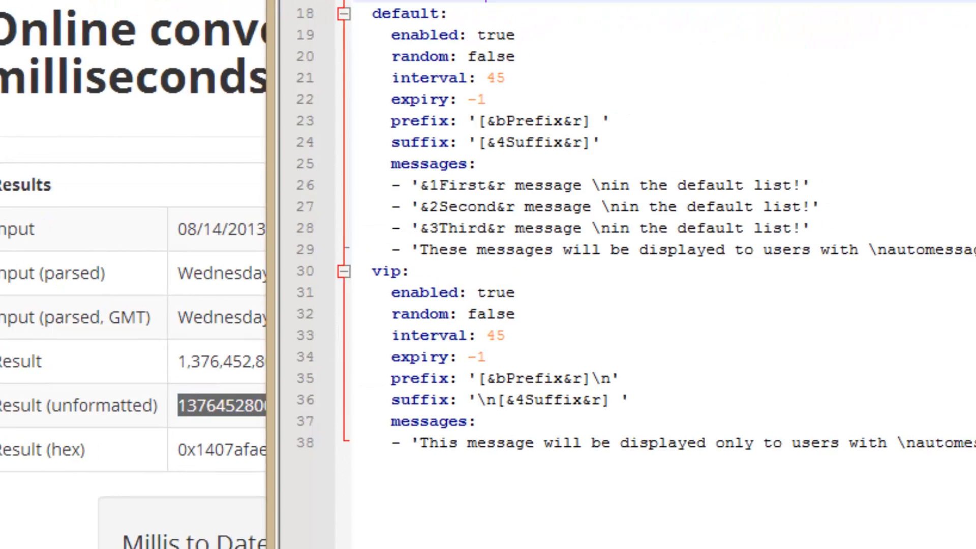
# Return to config.yml and select the default list's expiry value -1
pyautogui.click(211, 177)
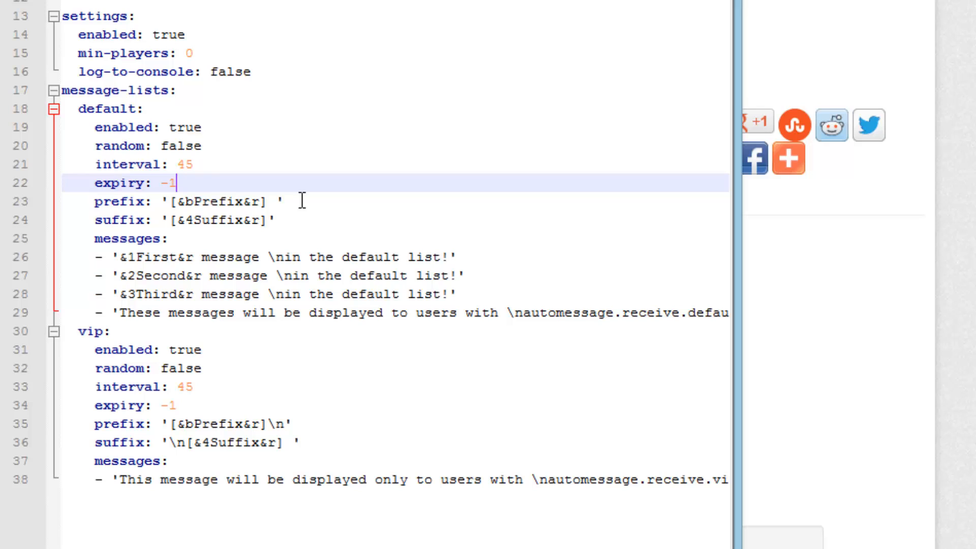
pyautogui.doubleClick(217, 201)
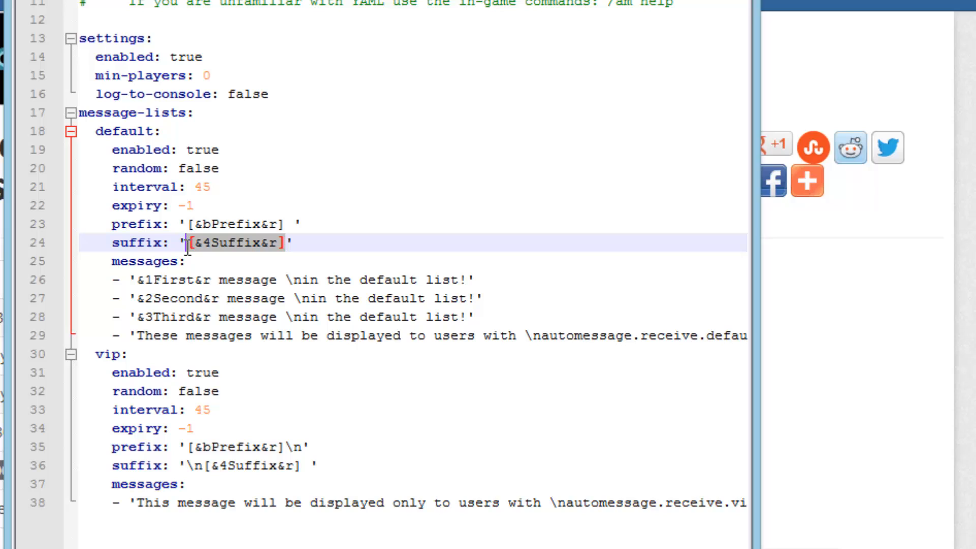
# Delete '[&4Suffix&r]' leaving the default suffix empty, then point out a message colour code
pyautogui.press('Delete')
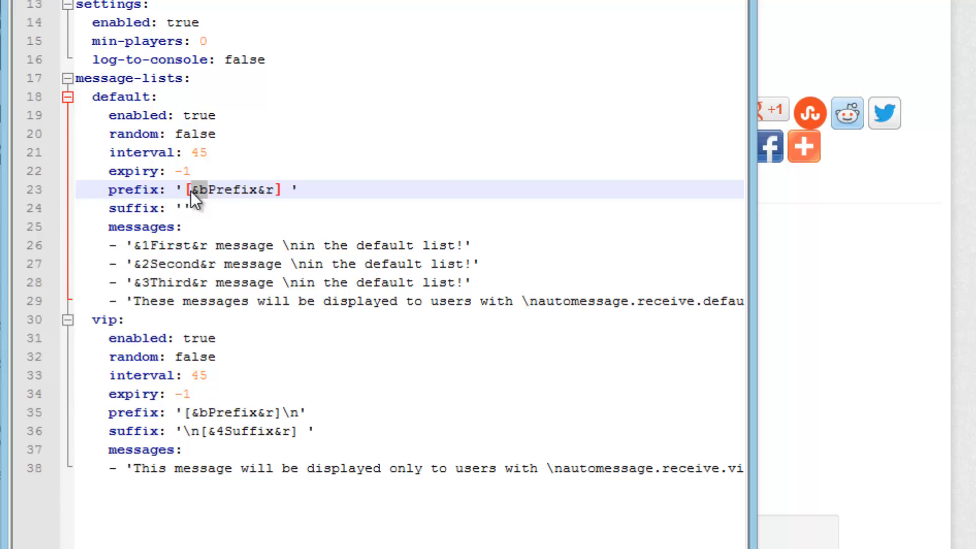
pyautogui.scroll(-3)
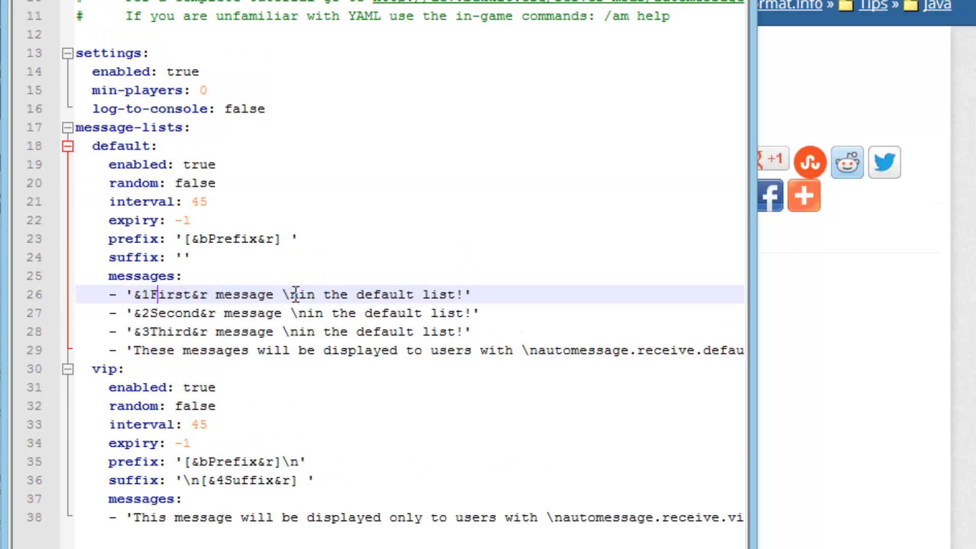
pyautogui.click(317, 295)
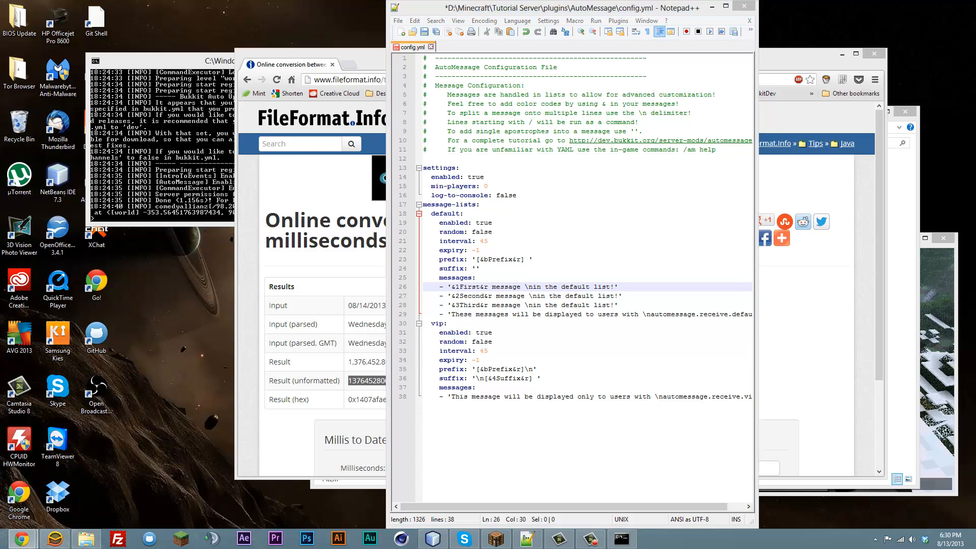
# Show the Variables table ({NAME}, {WORLD}, {ONLINE}) on the AutoMessage BukkitDev page
pyautogui.click(469, 232)
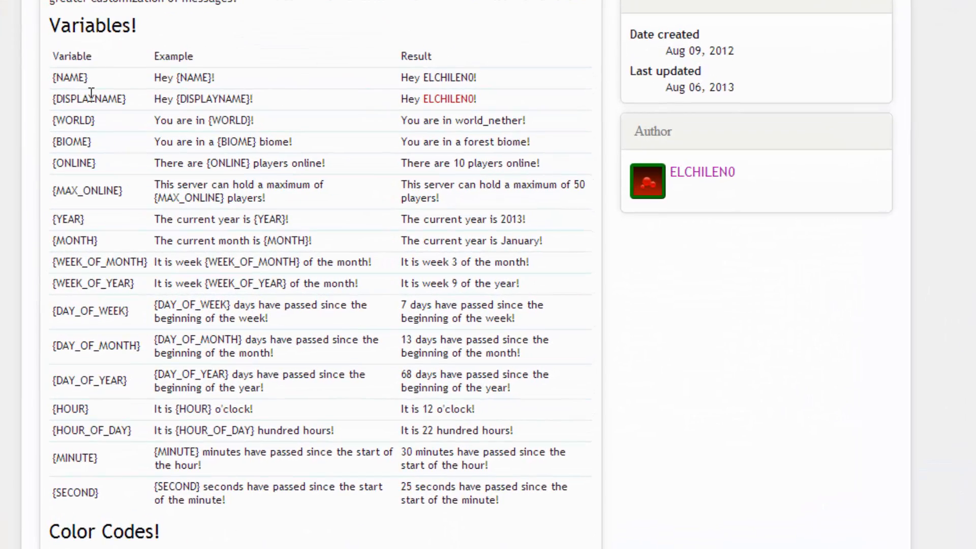
pyautogui.doubleClick(69, 78)
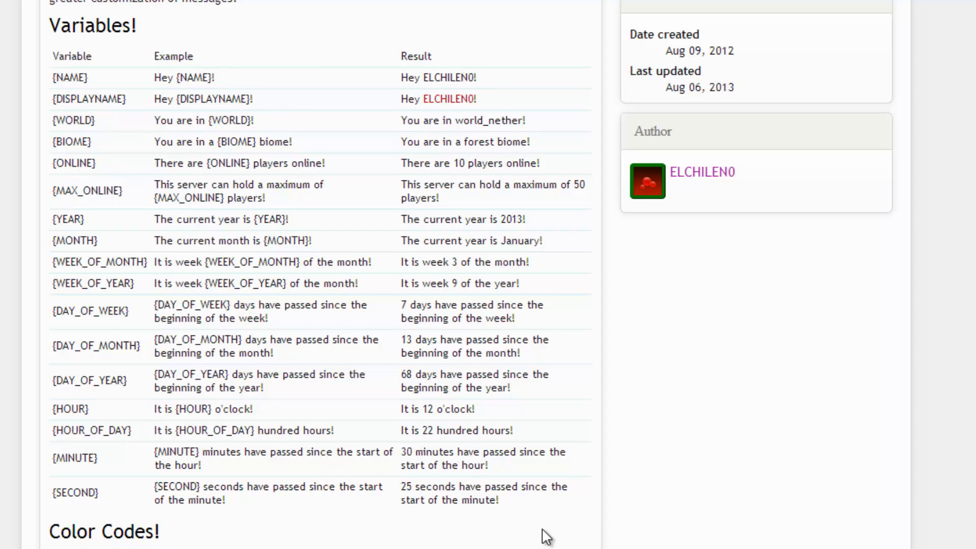
pyautogui.moveTo(484, 364)
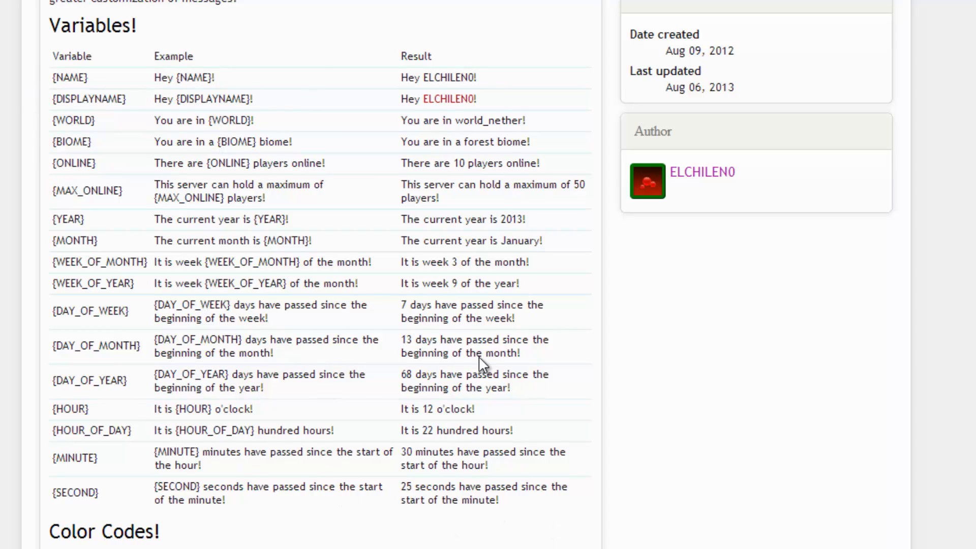
pyautogui.moveTo(455, 372)
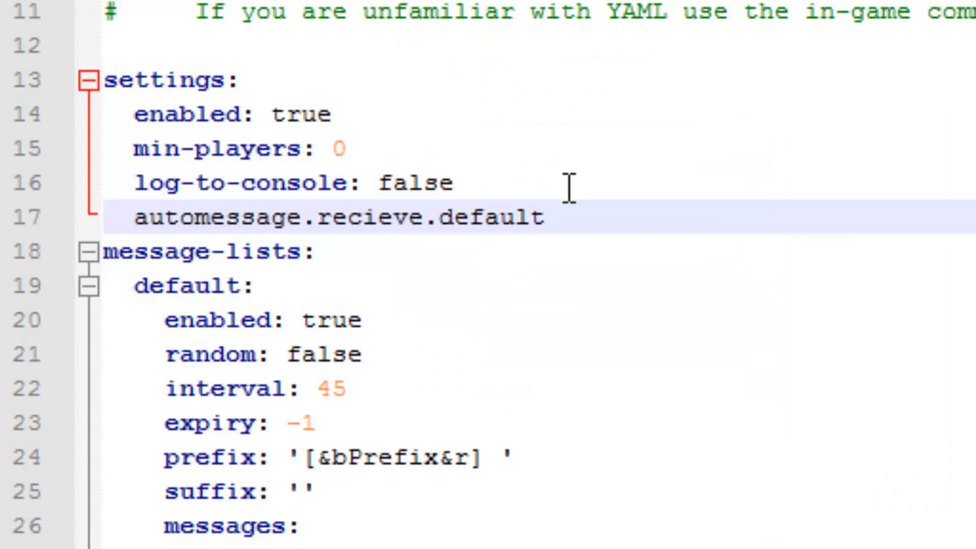
pyautogui.moveTo(252, 240)
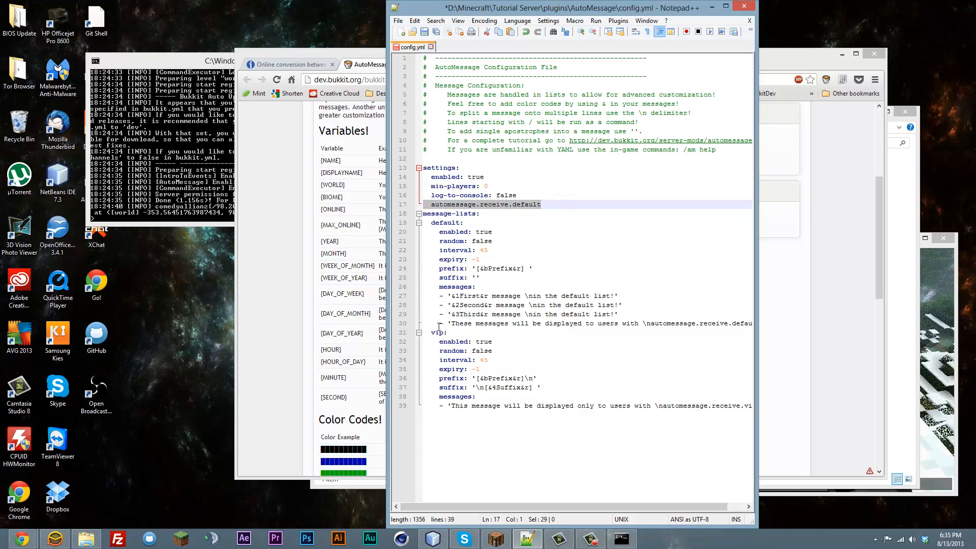
# Change 'default' in the automessage.receive line to 'vip'
pyautogui.doubleClick(529, 204)
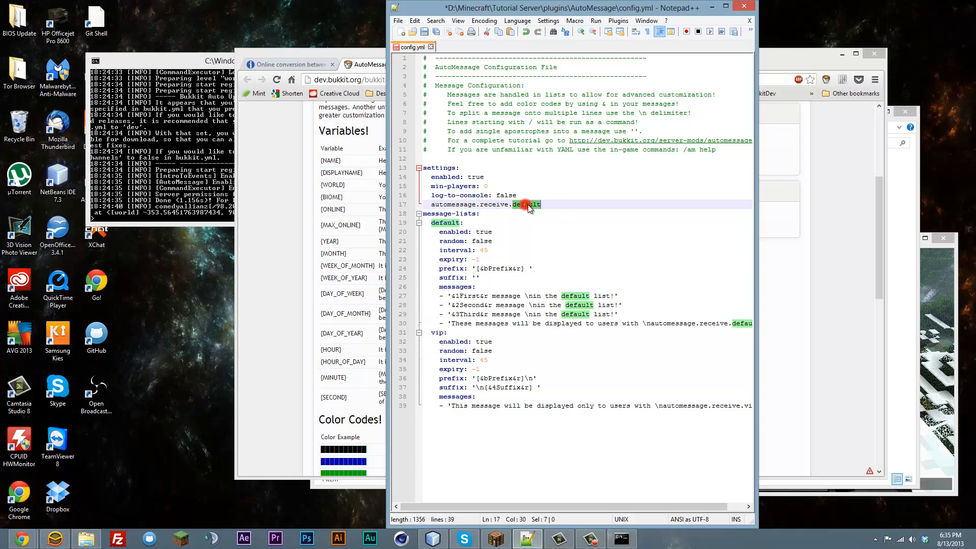
pyautogui.write('vip')
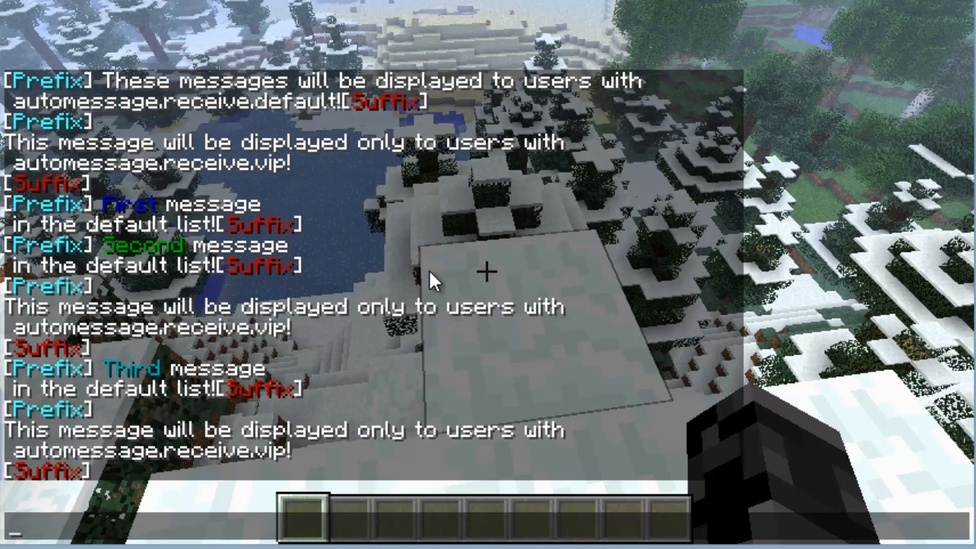
# Run /am reload in Minecraft chat to reload AutoMessage
pyautogui.write('/am reload')
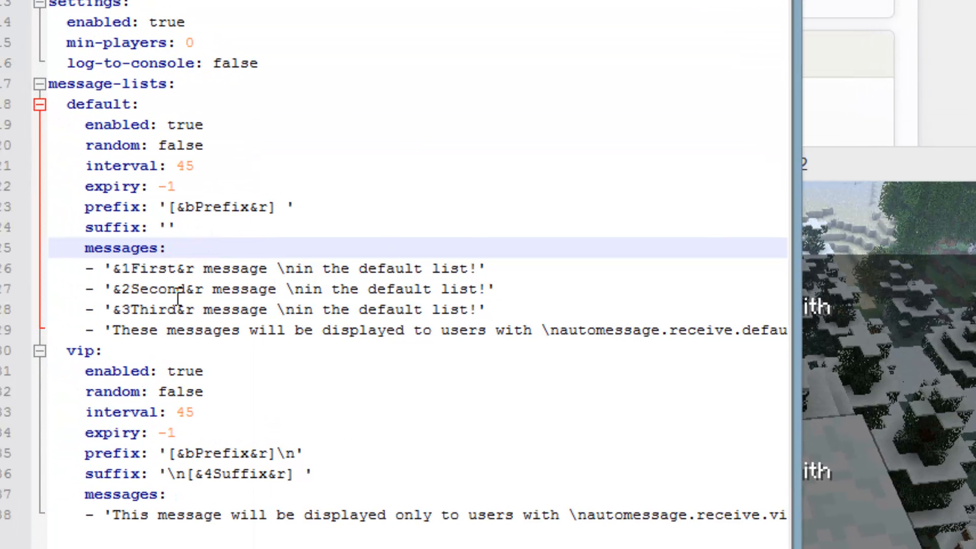
pyautogui.moveTo(424, 276)
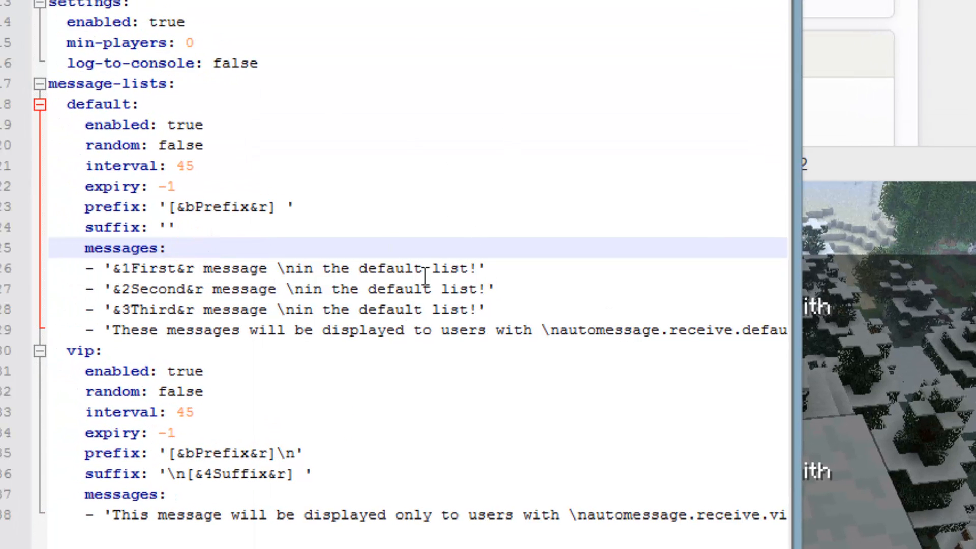